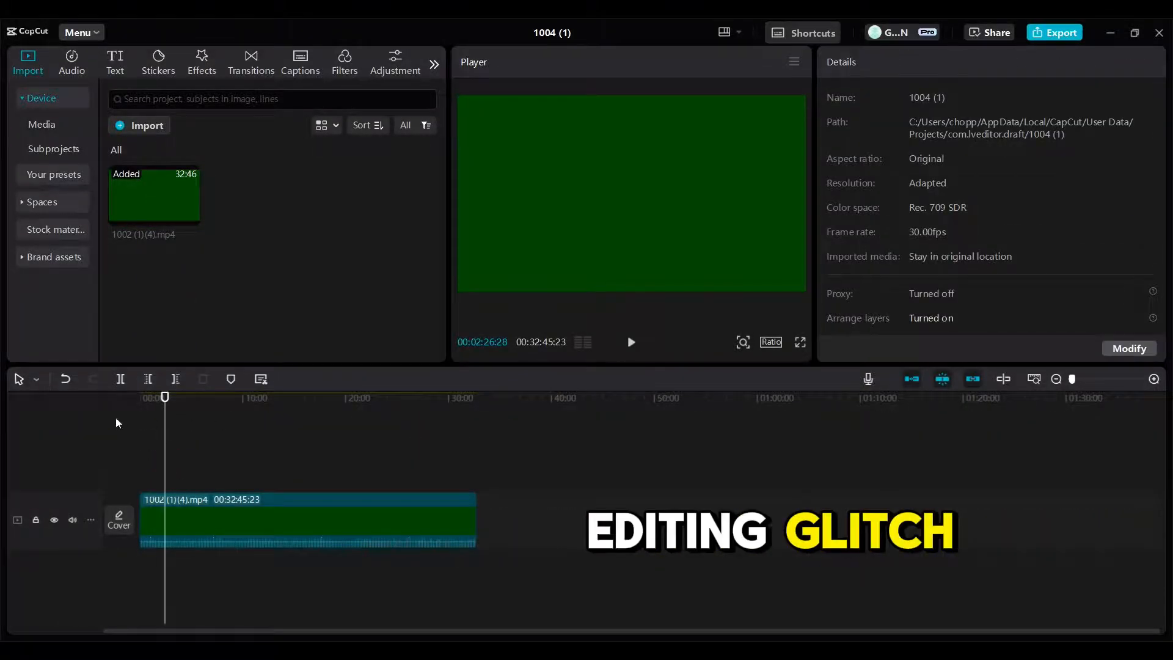
mouse_move(120, 379)
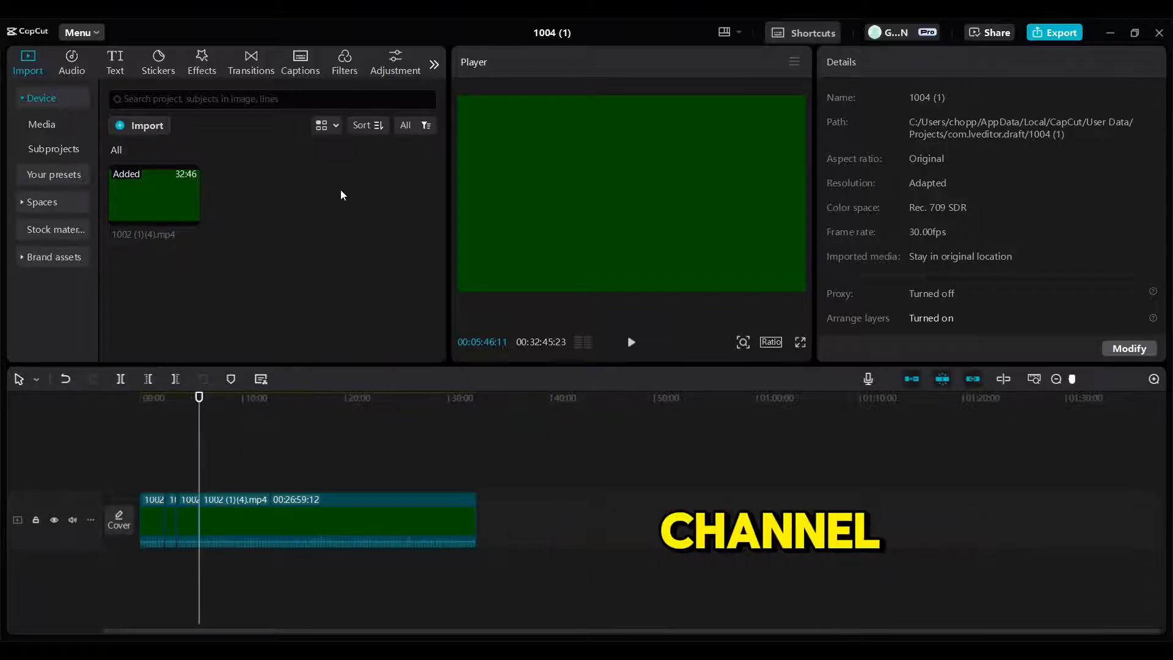
mouse_move(285, 149)
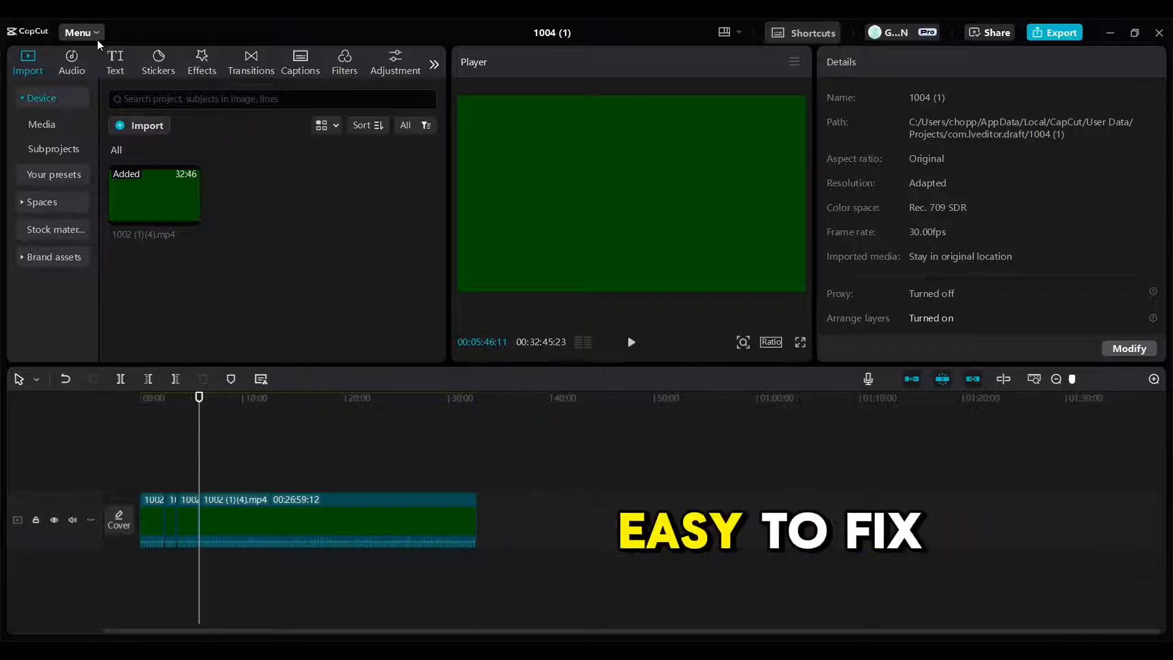
- Reach the Performance page of CapCut's settings from the main menu
click(77, 32)
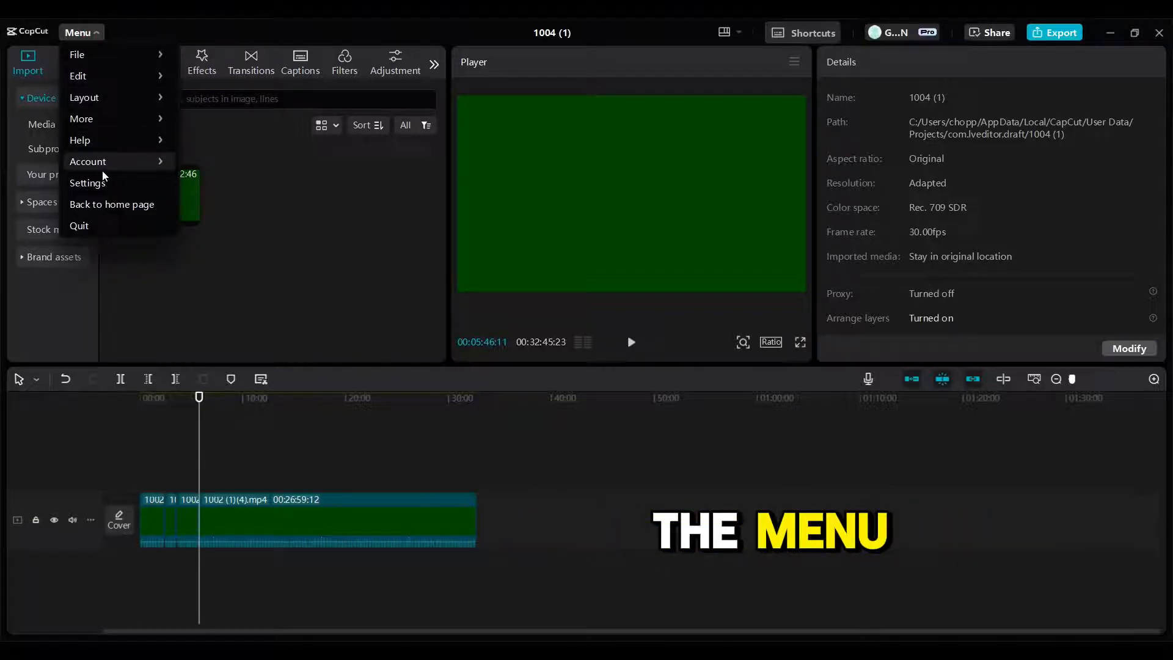
mouse_move(88, 182)
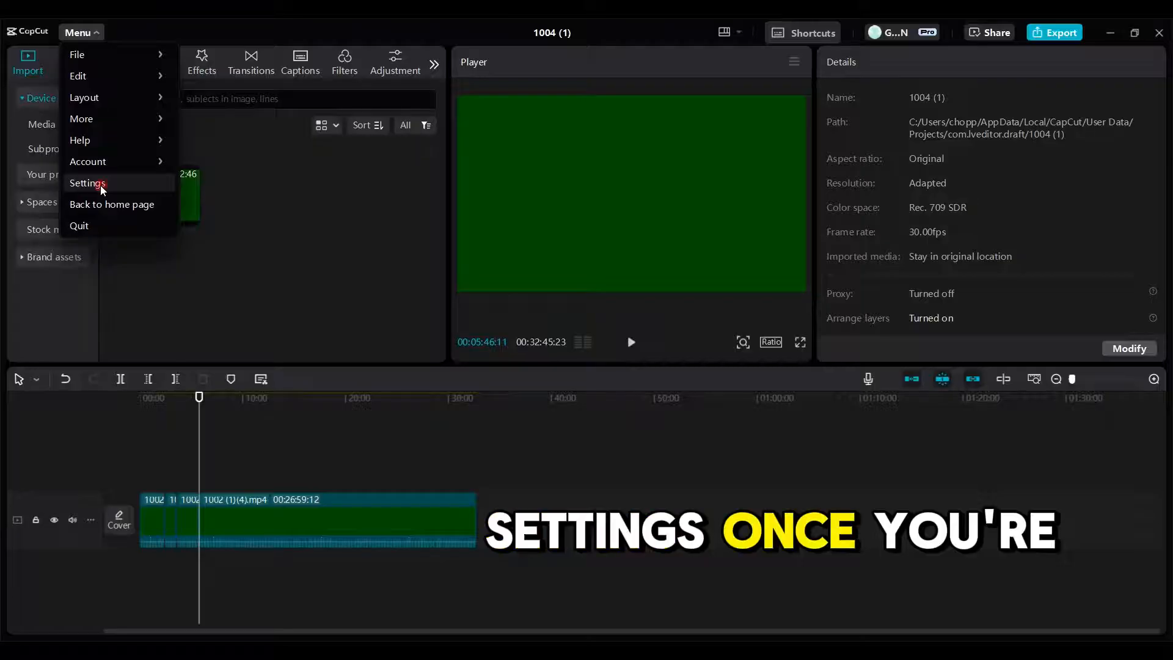
click(88, 183)
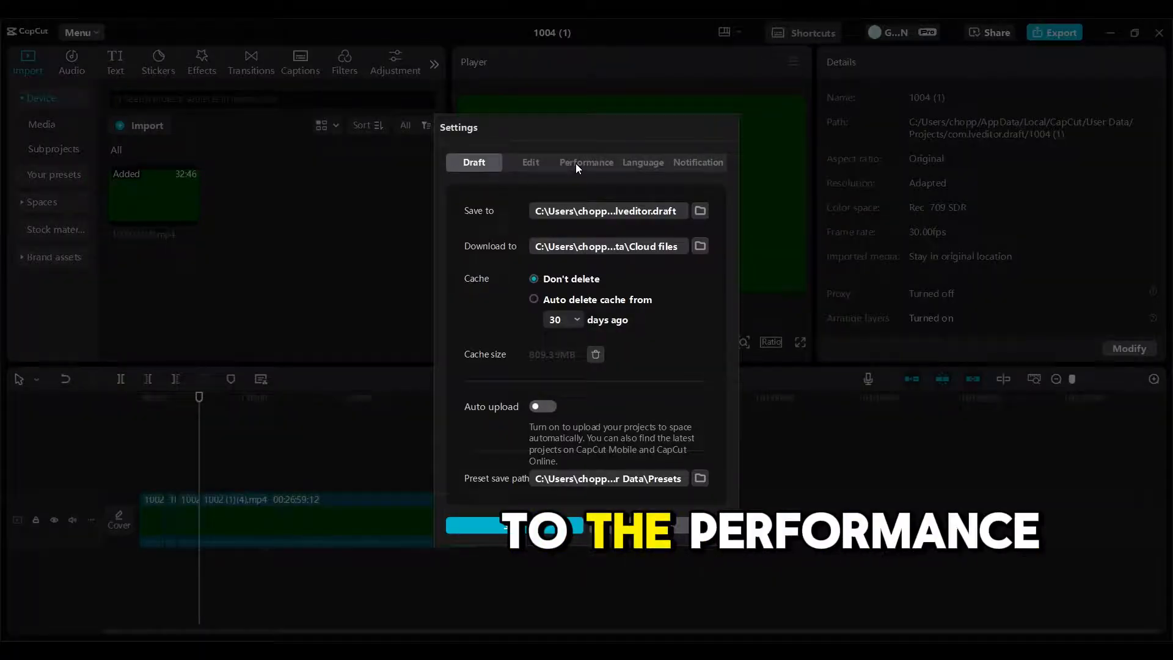
click(586, 163)
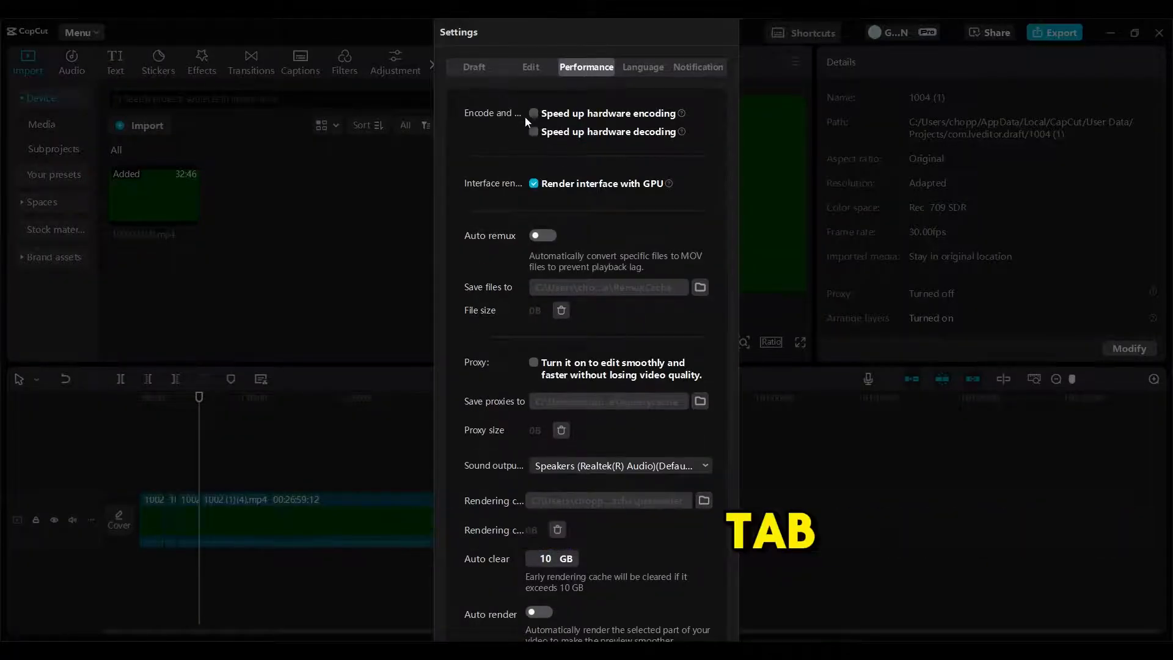
- Uncheck Speed up hardware encoding and decoding, then save the settings
click(534, 113)
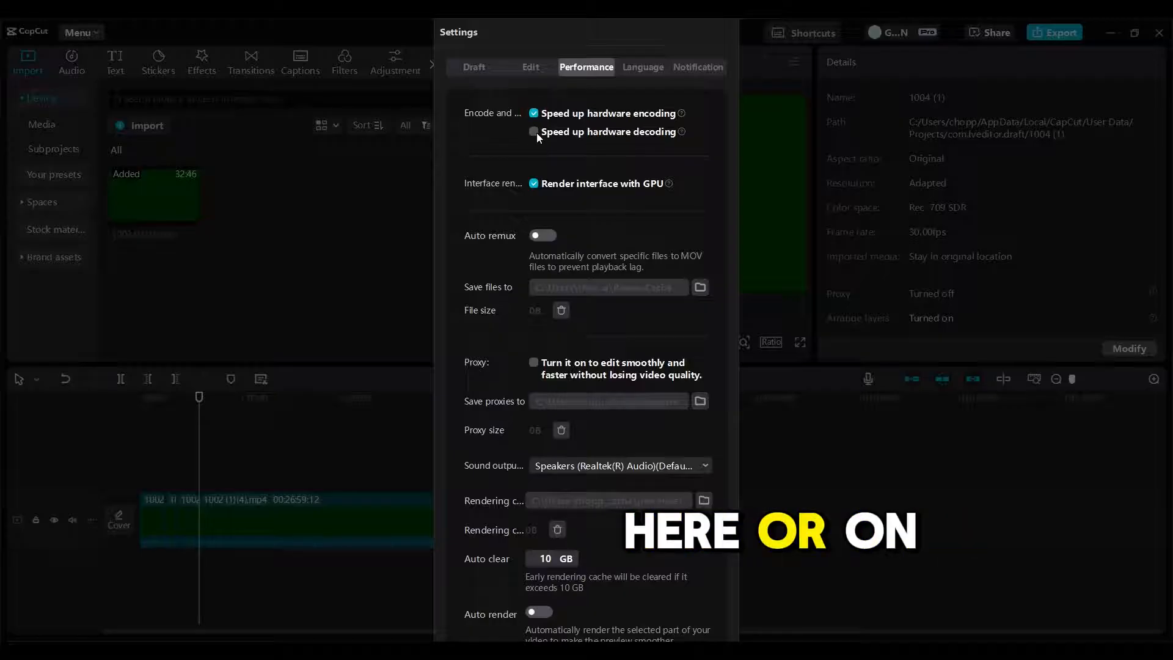
click(533, 132)
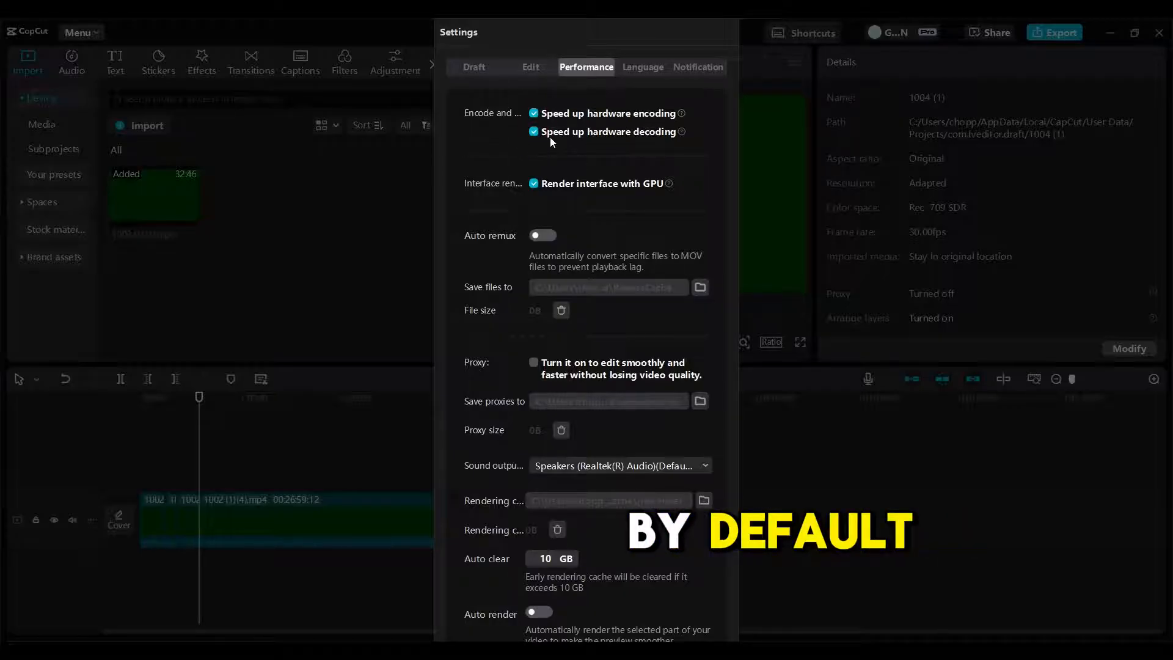
click(534, 132)
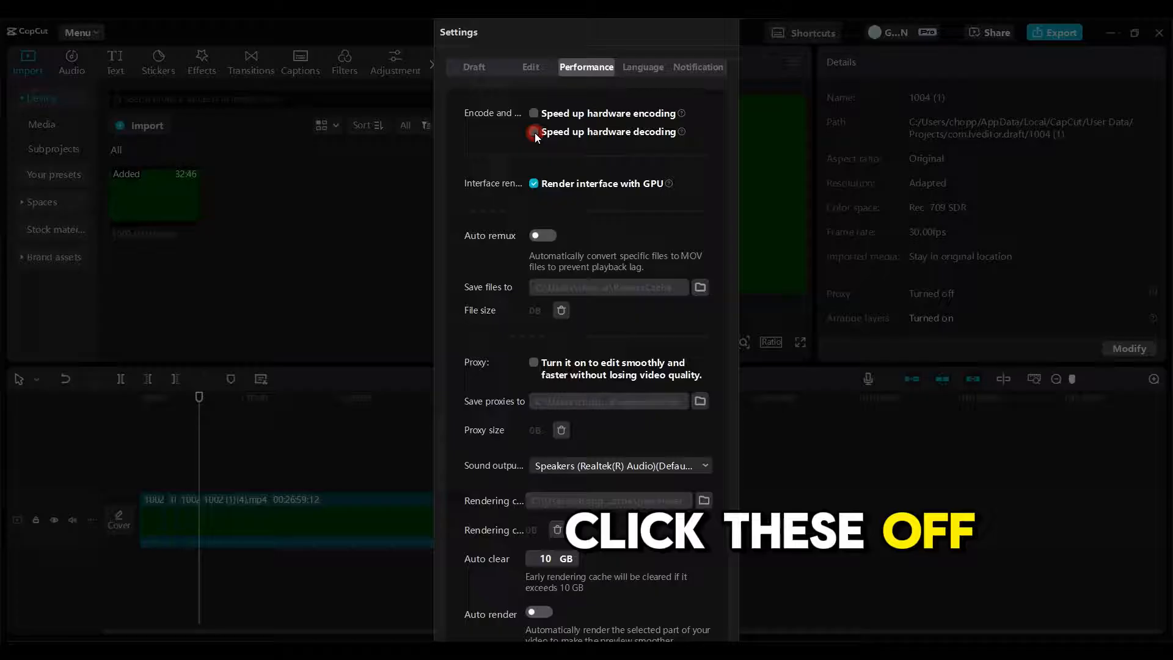
click(534, 132)
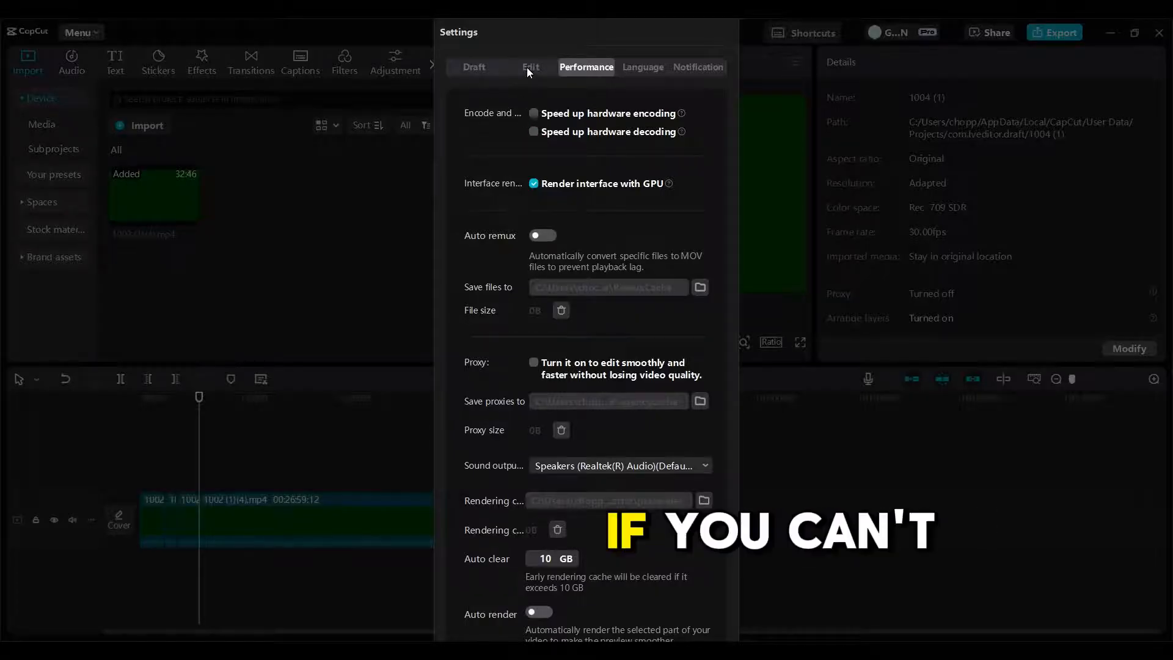
click(529, 66)
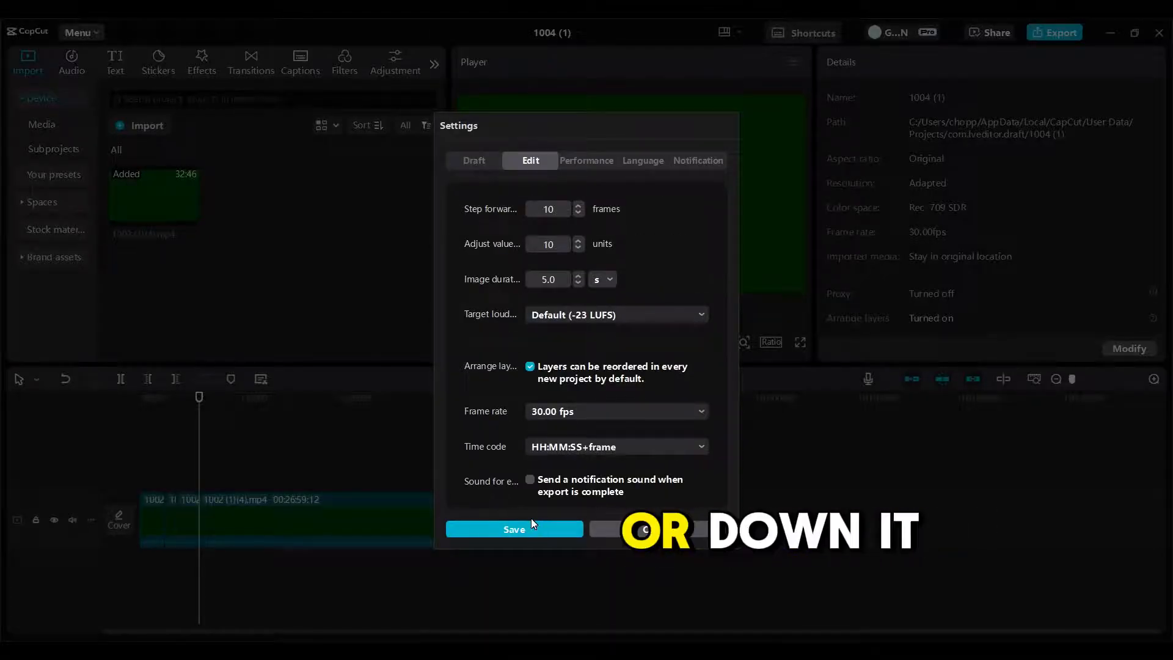
click(514, 529)
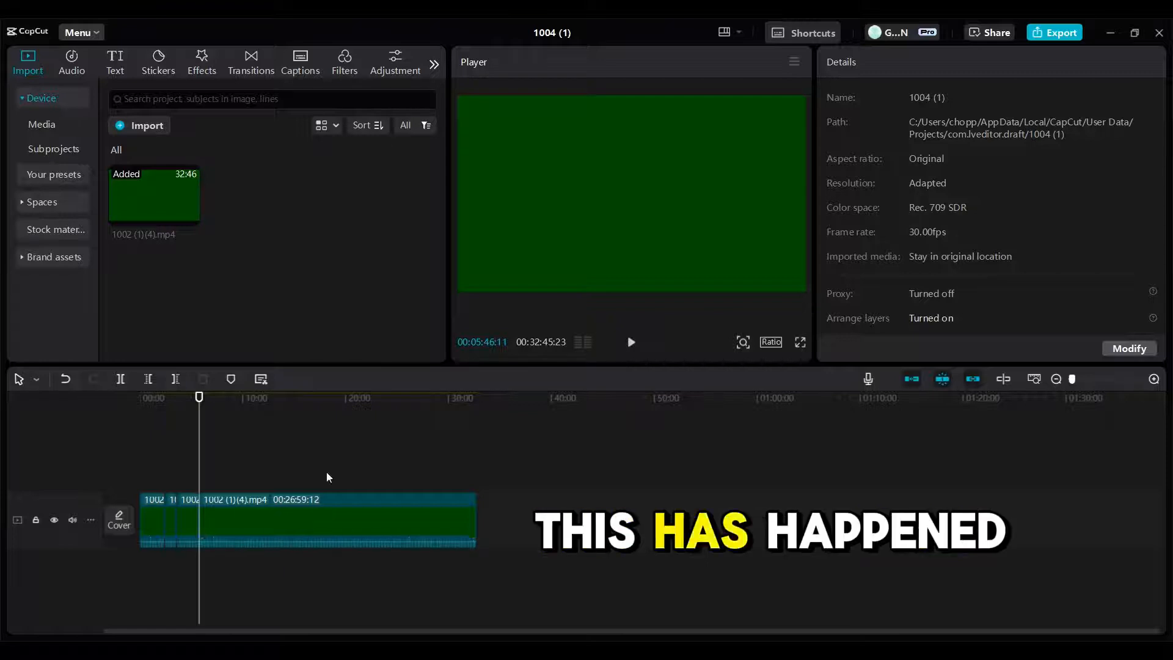
- Select the long green-screen clip on the timeline to show its video properties
click(322, 520)
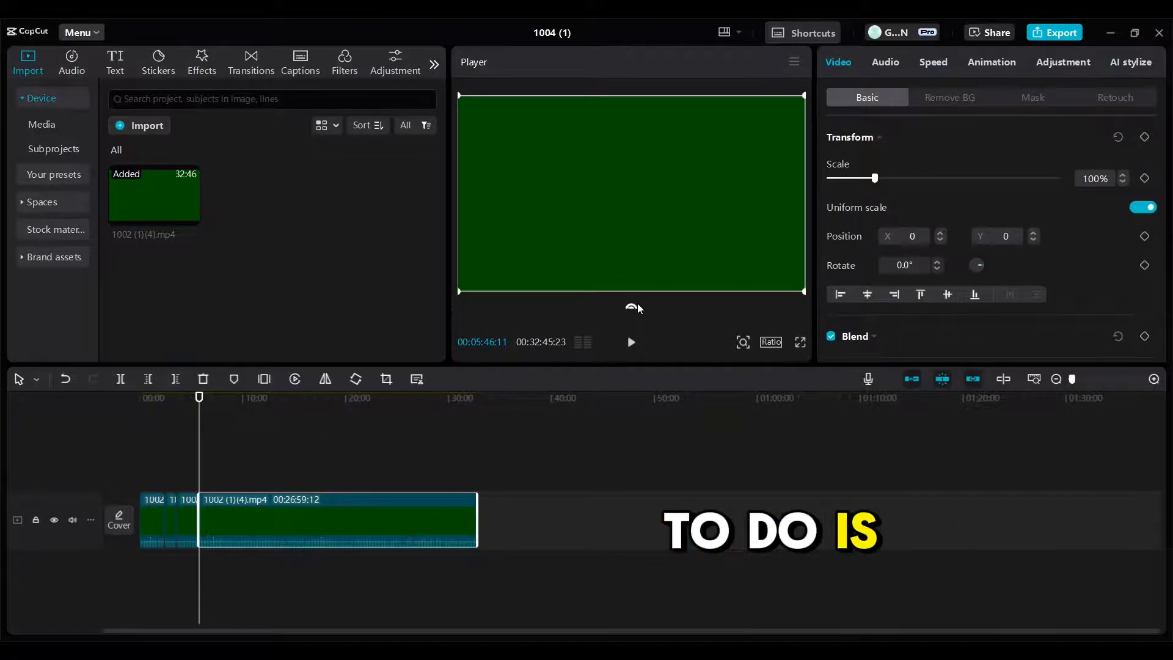
- Export the project with the default 1080P, H.264, mp4, 30fps settings
click(1060, 32)
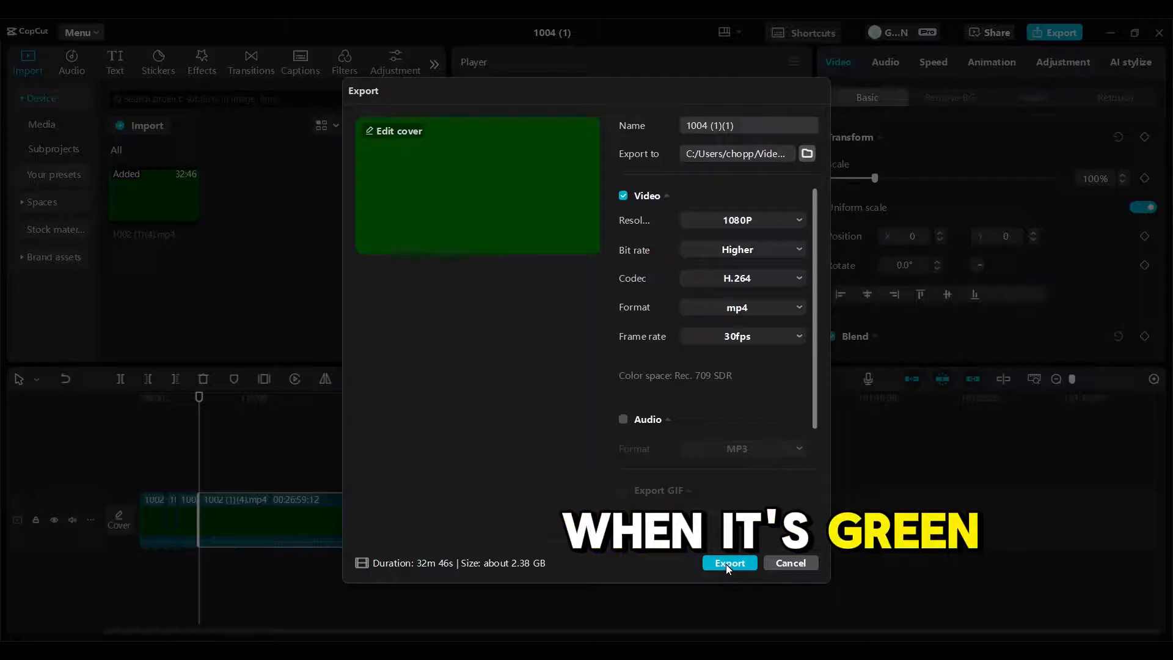
mouse_move(516, 572)
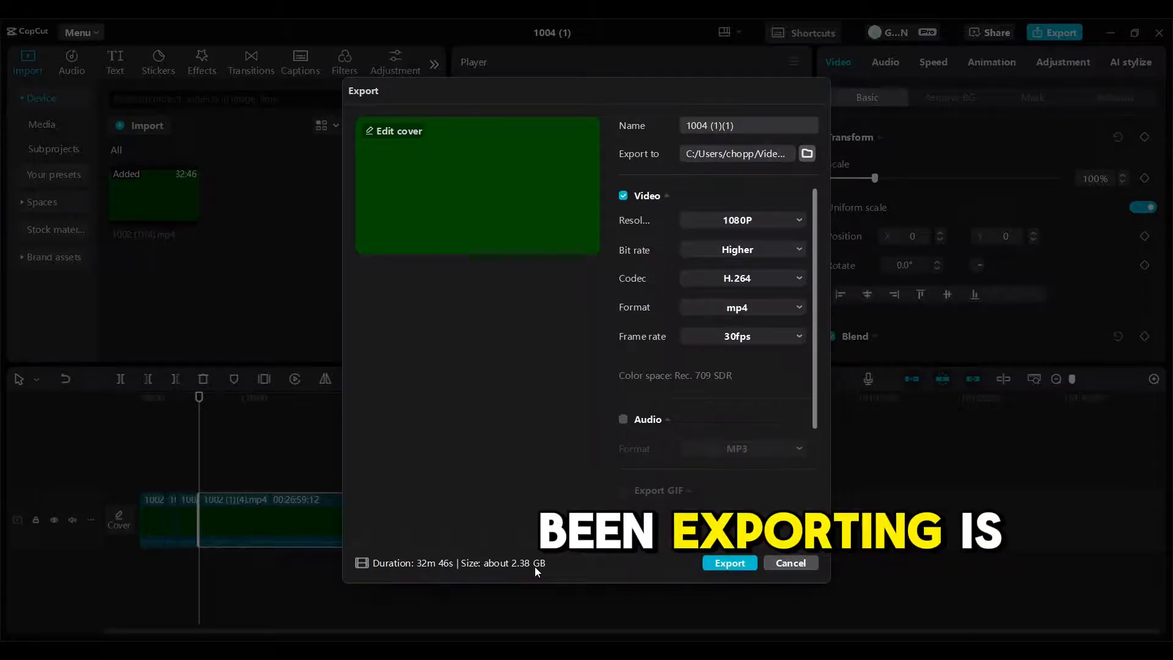
click(729, 563)
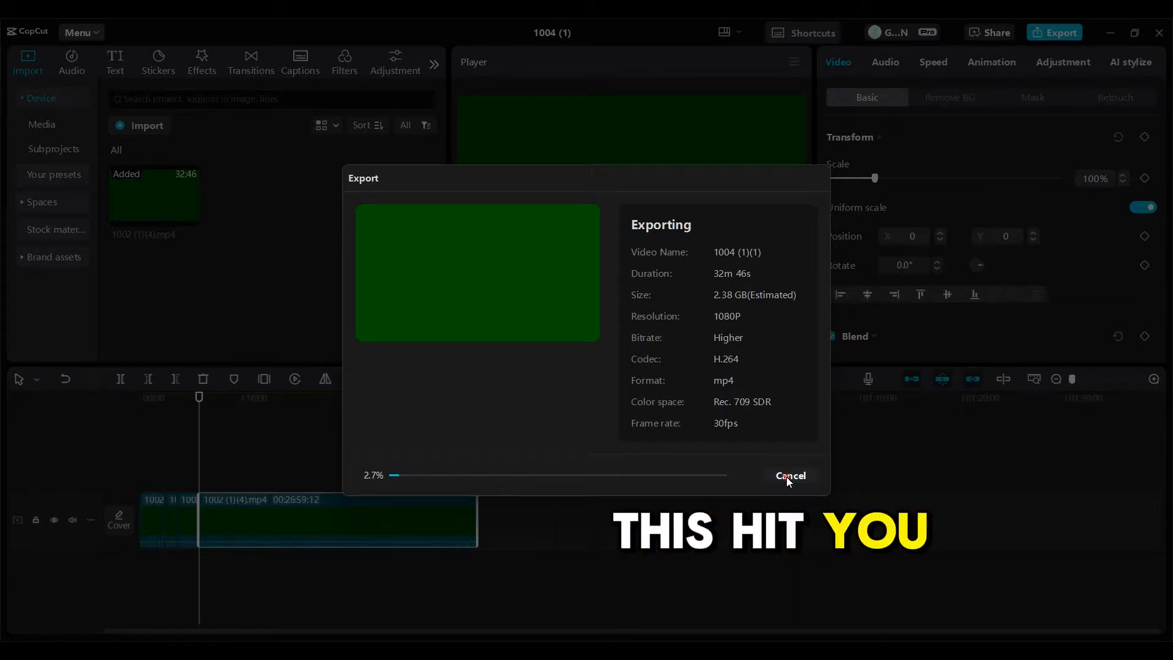
- Cancel the running export and dismiss the Export window, returning to the editor
click(789, 475)
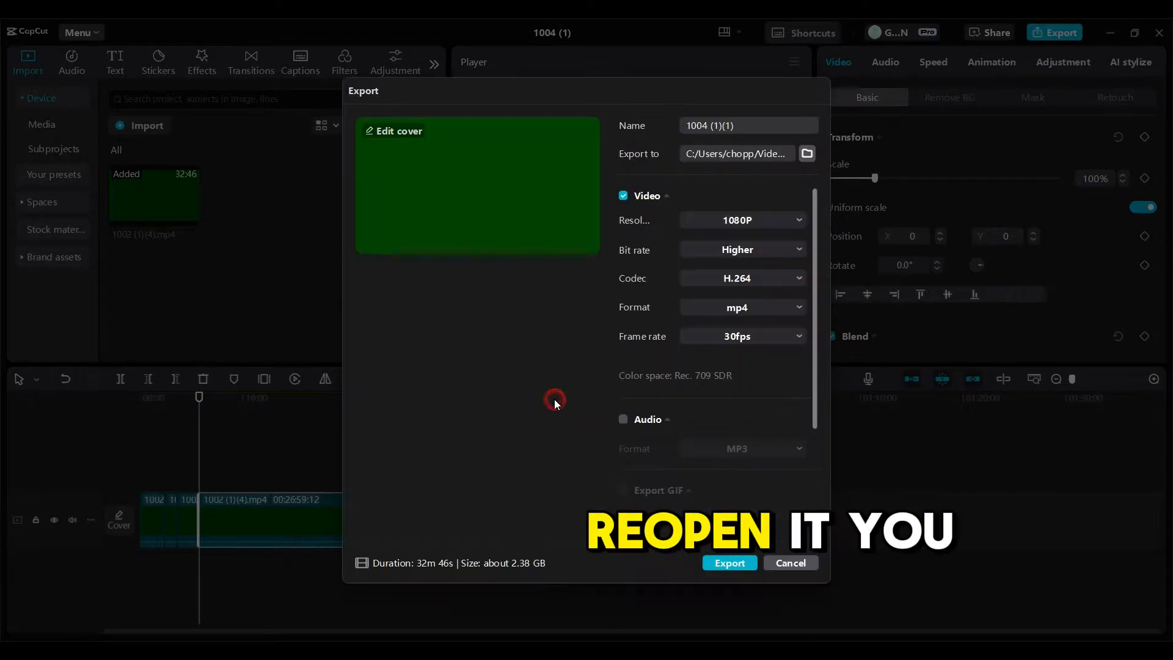
click(789, 562)
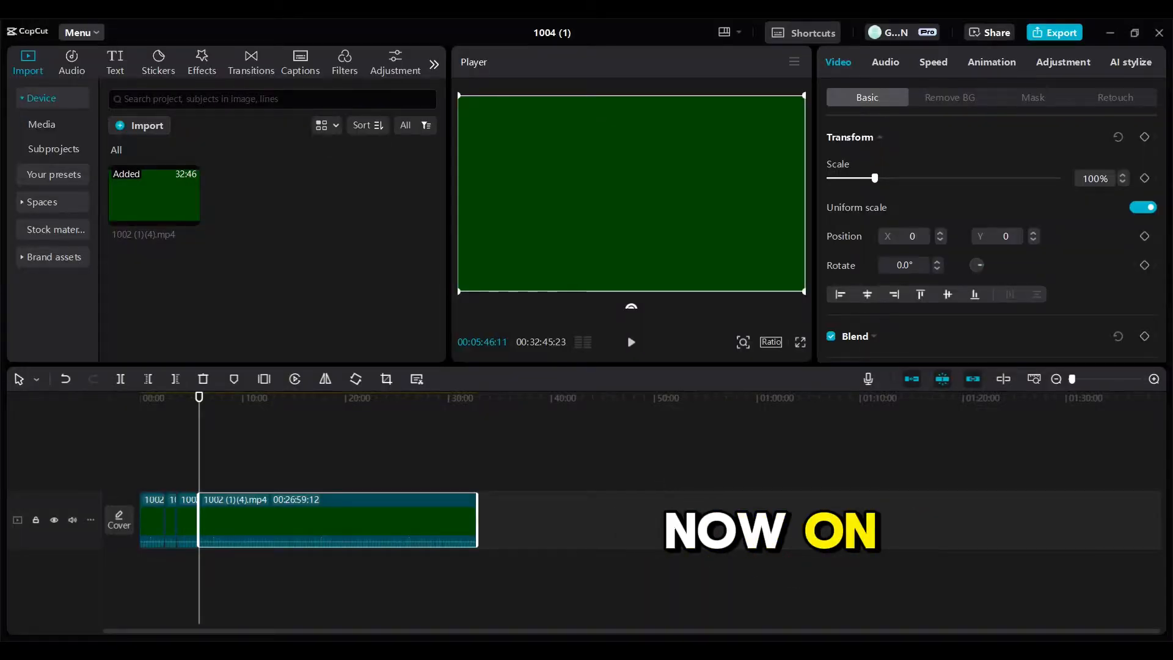